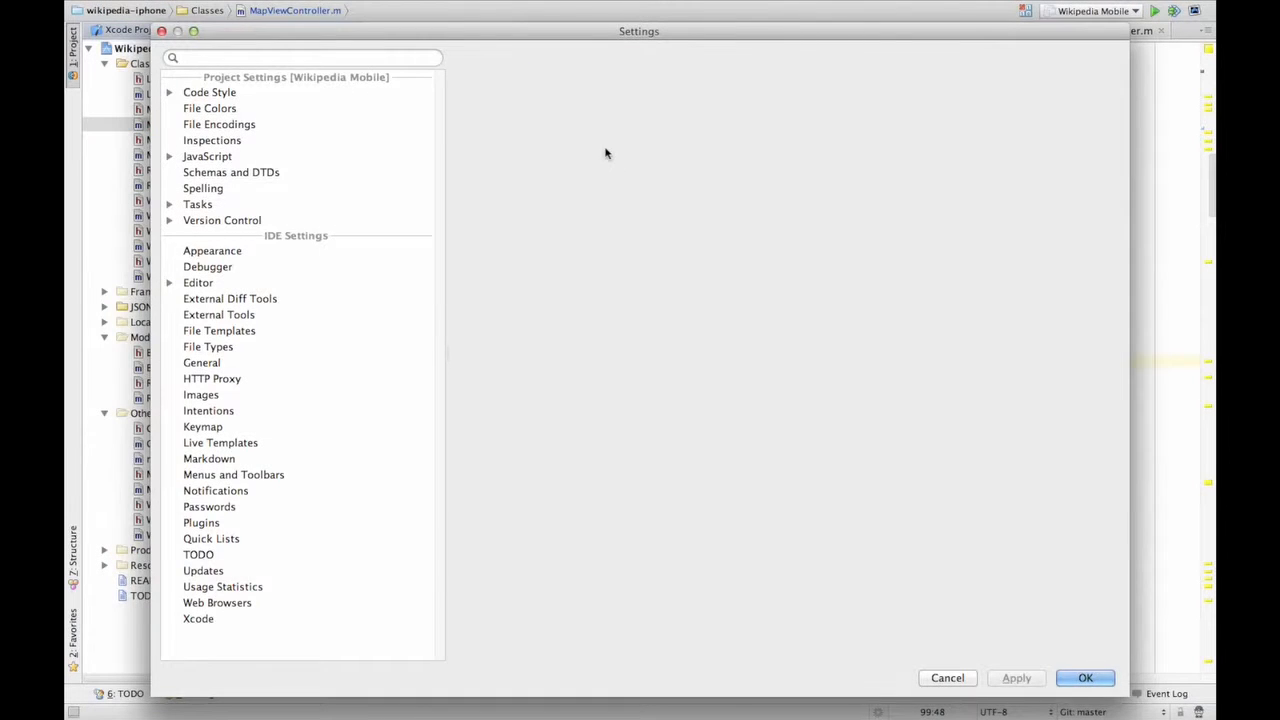
Show the General code style page for the Wikipedia Mobile project
{"action": "left_click", "coordinate": [208, 92]}
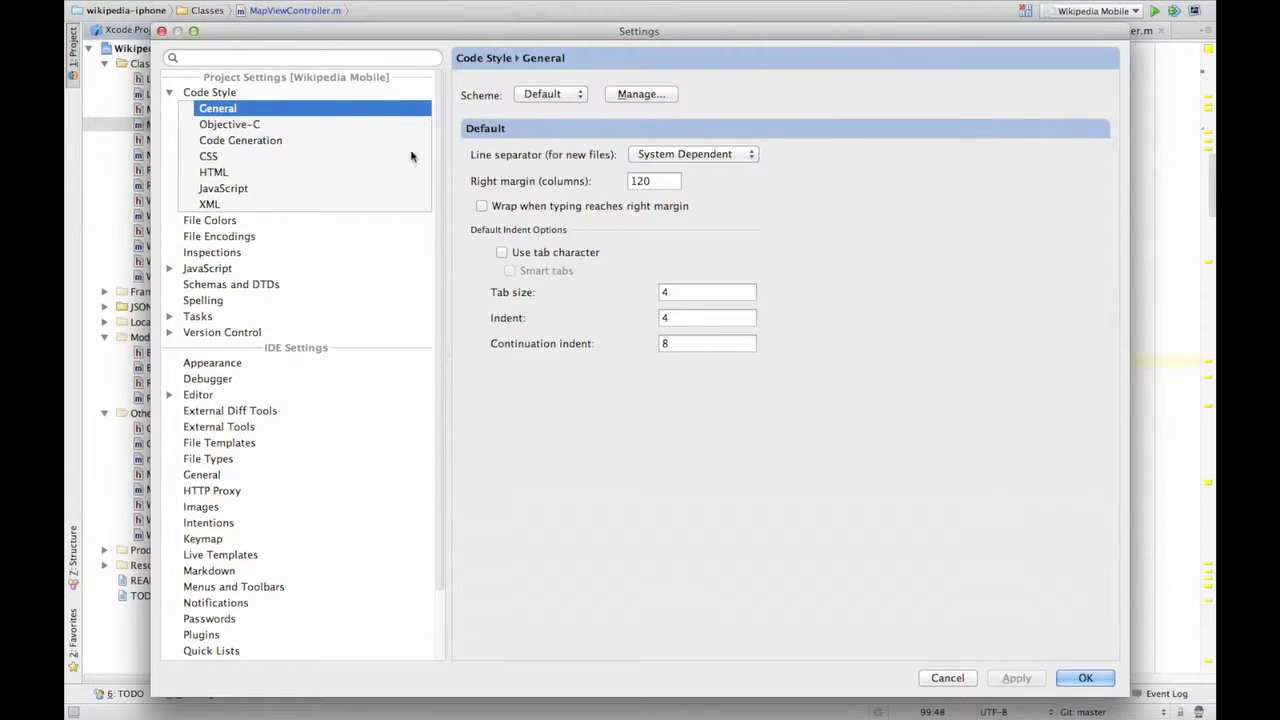
Turn off spaces around equality operators in the Objective-C Spaces options
{"action": "left_click", "coordinate": [228, 124]}
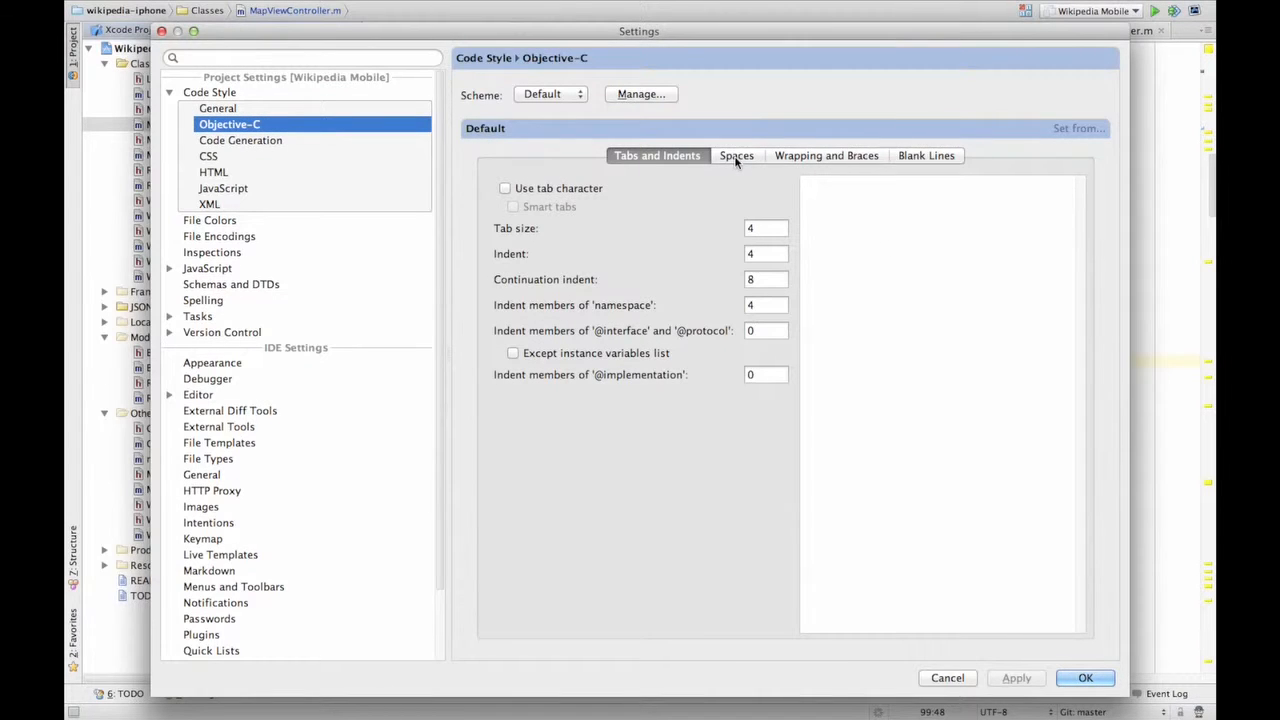
{"action": "left_click", "coordinate": [736, 156]}
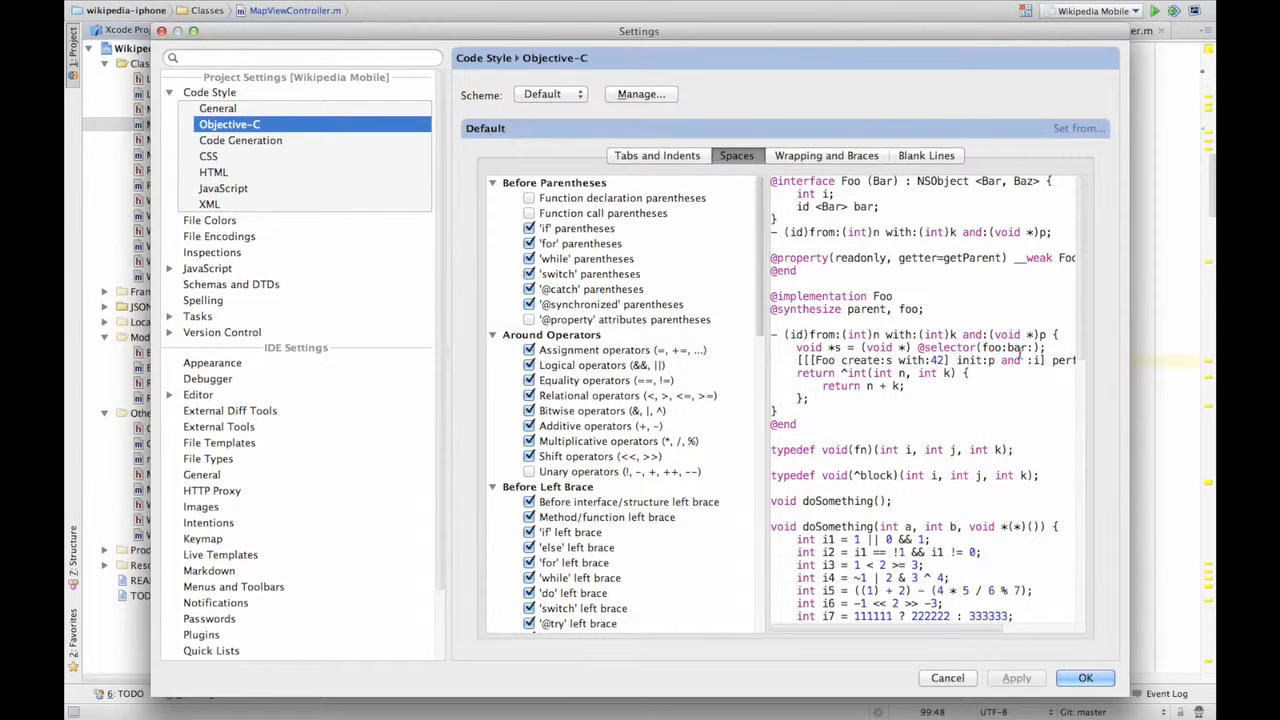
{"action": "scroll", "scroll_direction": "down", "scroll_amount": 3}
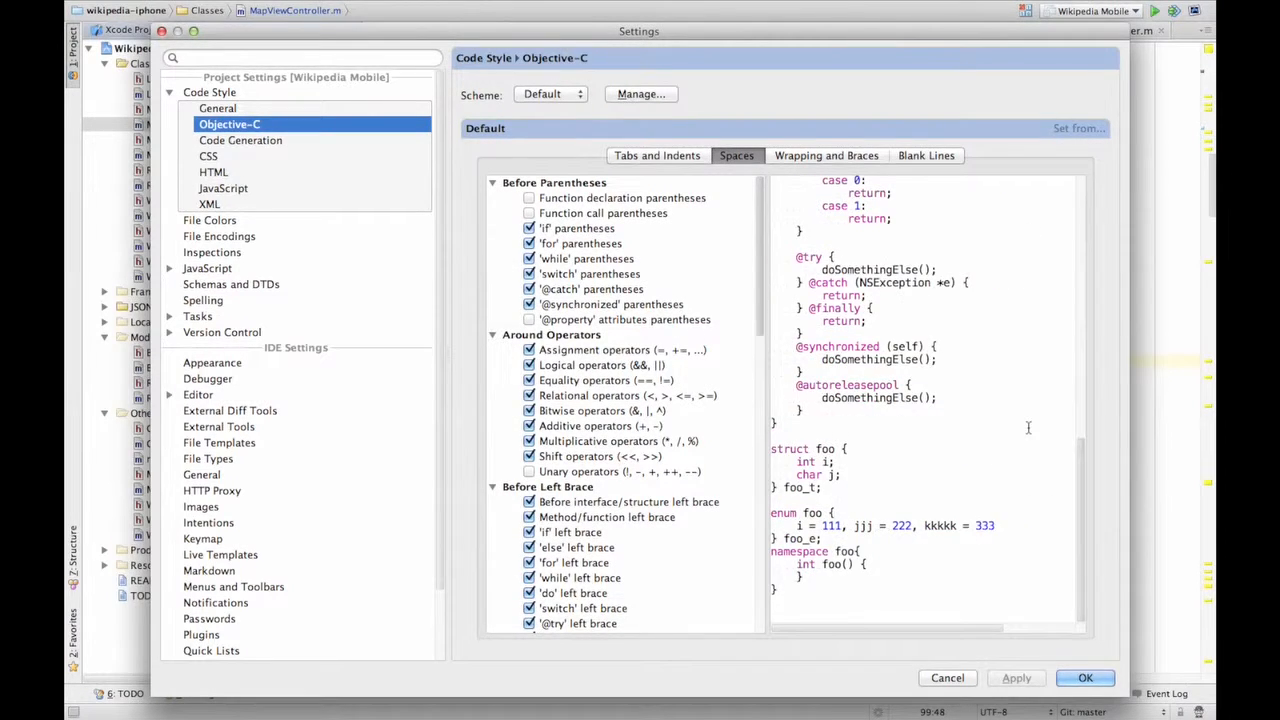
{"action": "scroll", "scroll_direction": "up", "scroll_amount": 3}
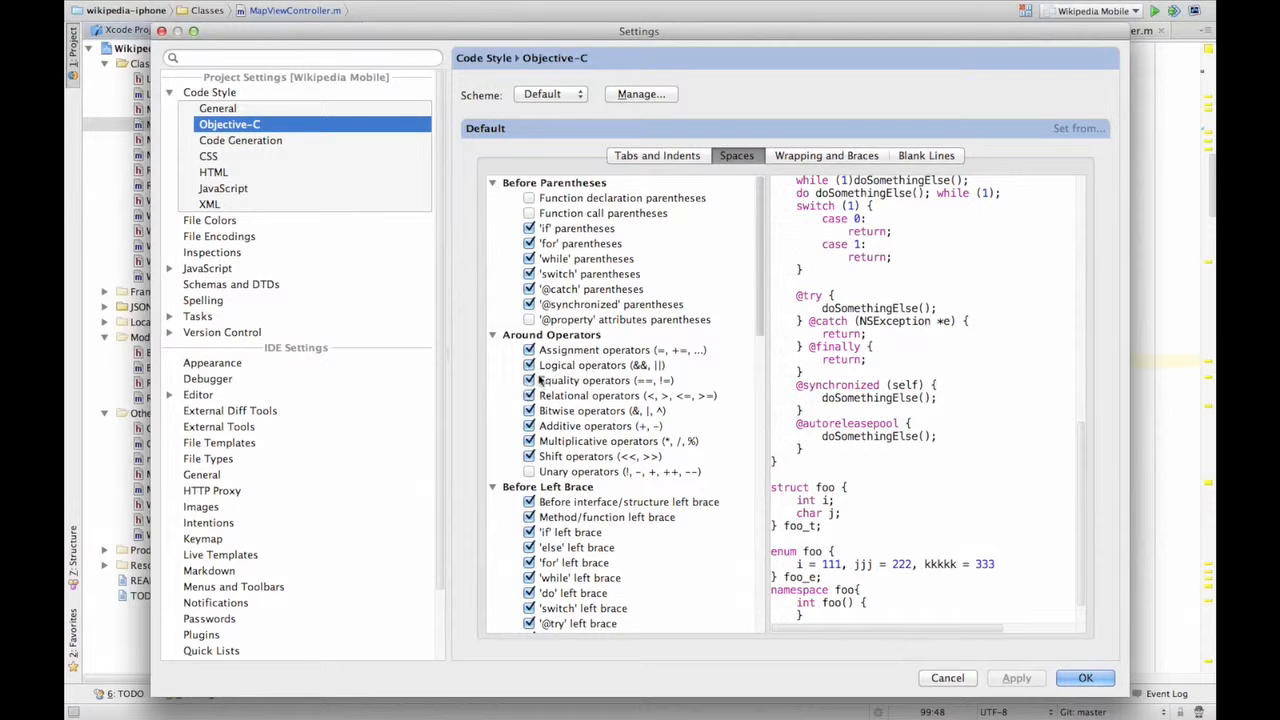
{"action": "left_click", "coordinate": [608, 380]}
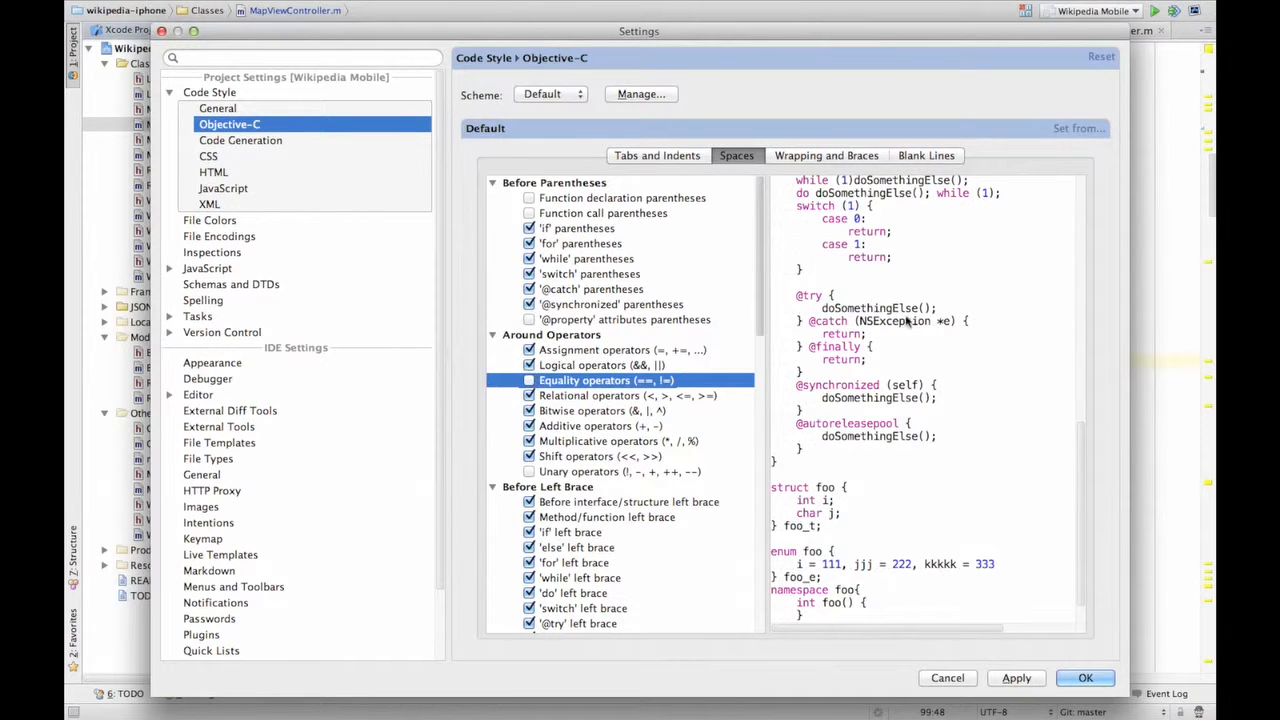
{"action": "scroll", "scroll_direction": "up", "scroll_amount": 3}
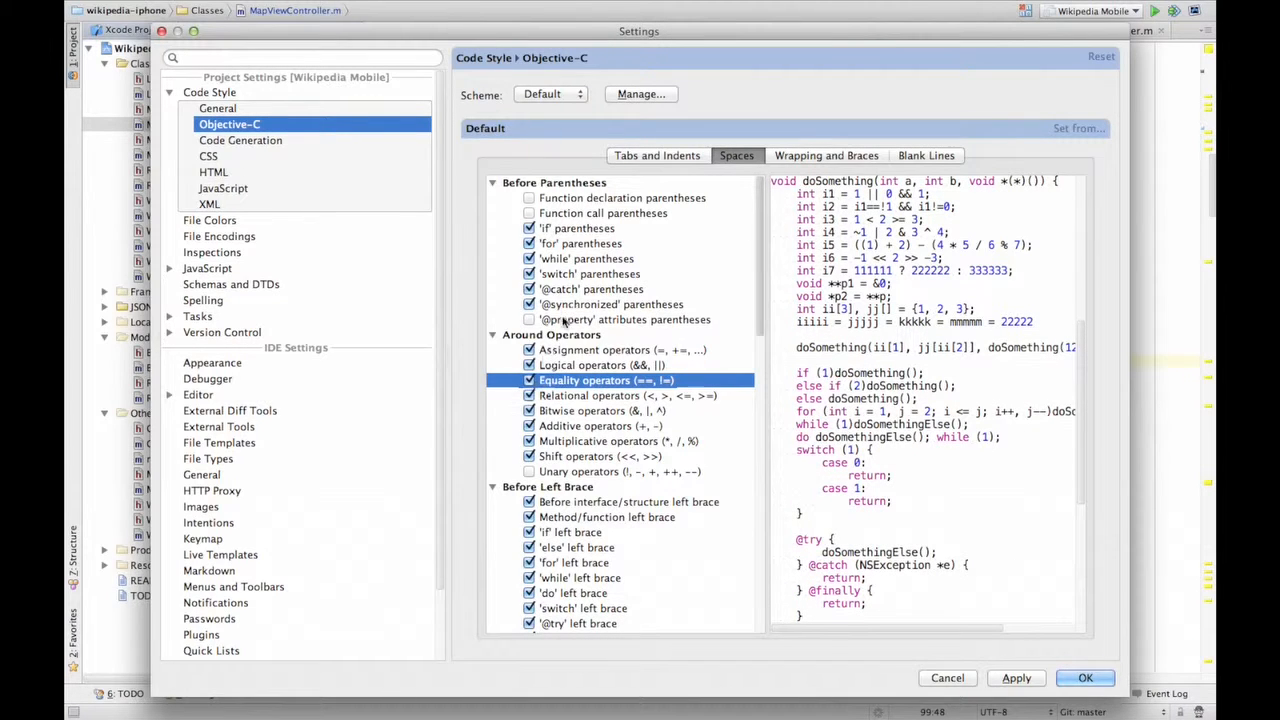
Enable Align when multiline for Objective-C array and structure initializers
{"action": "left_click", "coordinate": [826, 156]}
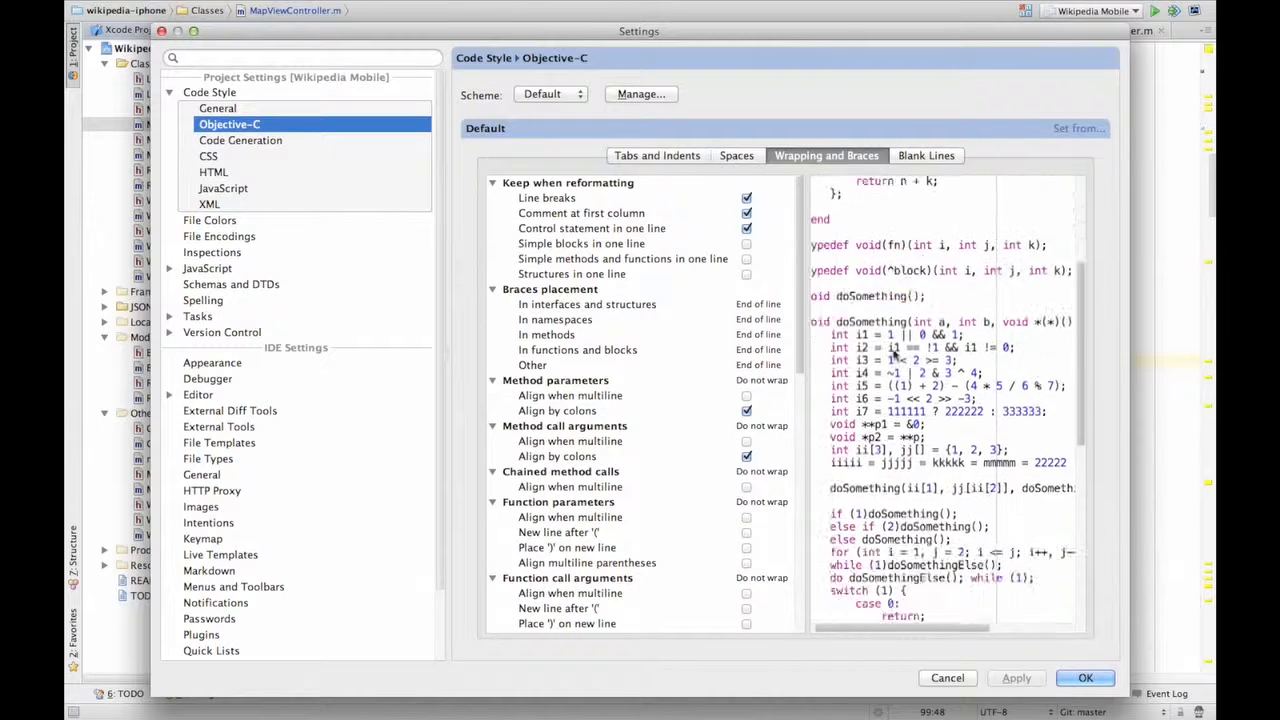
{"action": "scroll", "scroll_direction": "up", "scroll_amount": 3}
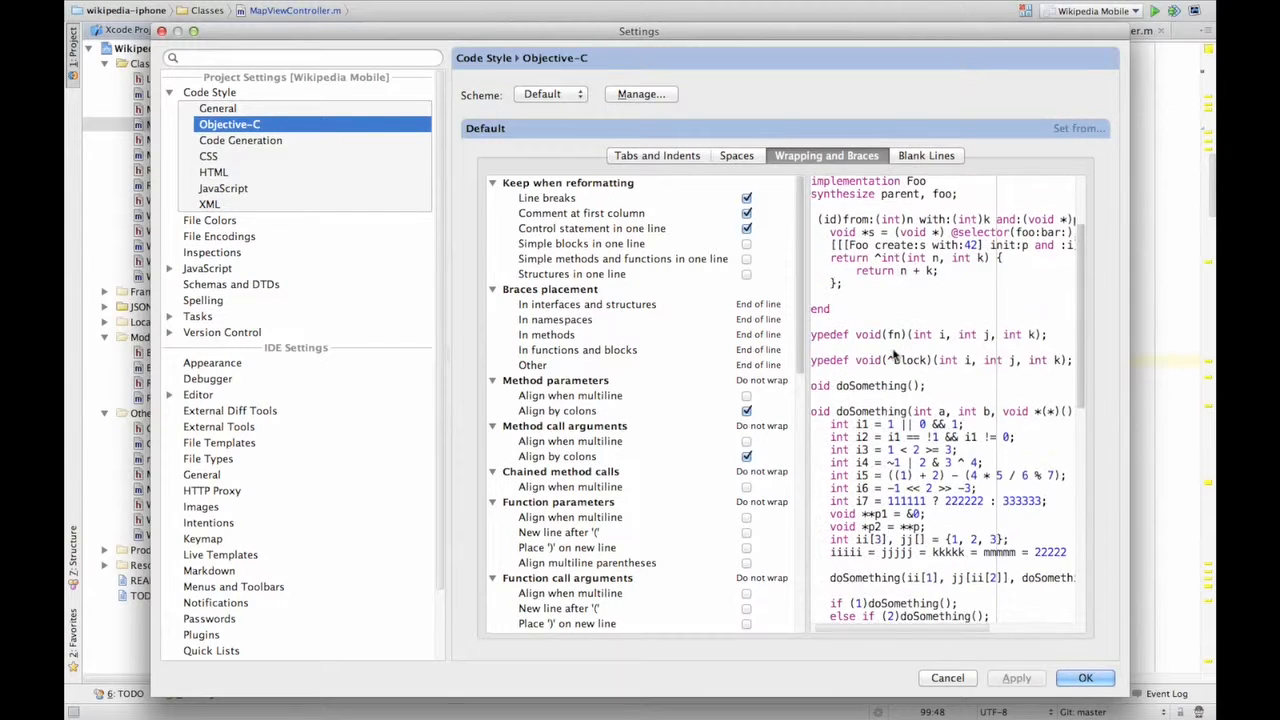
{"action": "scroll", "scroll_direction": "down", "scroll_amount": 3}
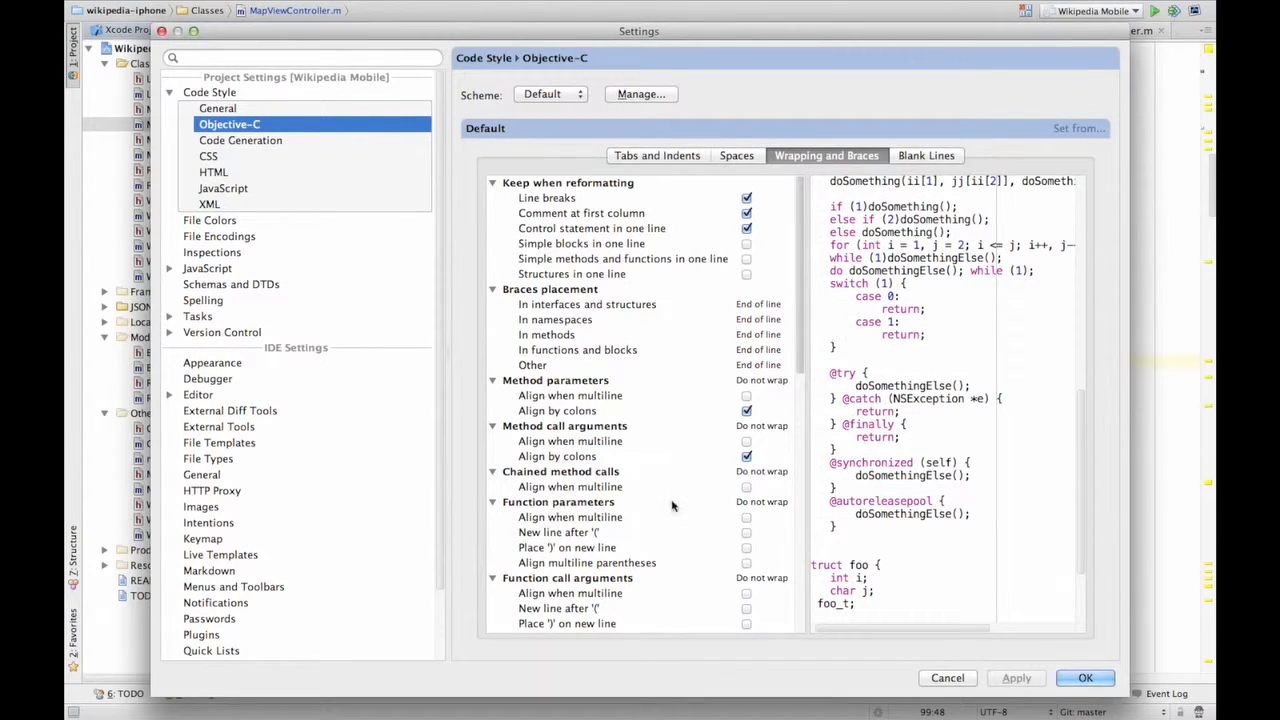
{"action": "scroll", "scroll_direction": "down", "scroll_amount": 3}
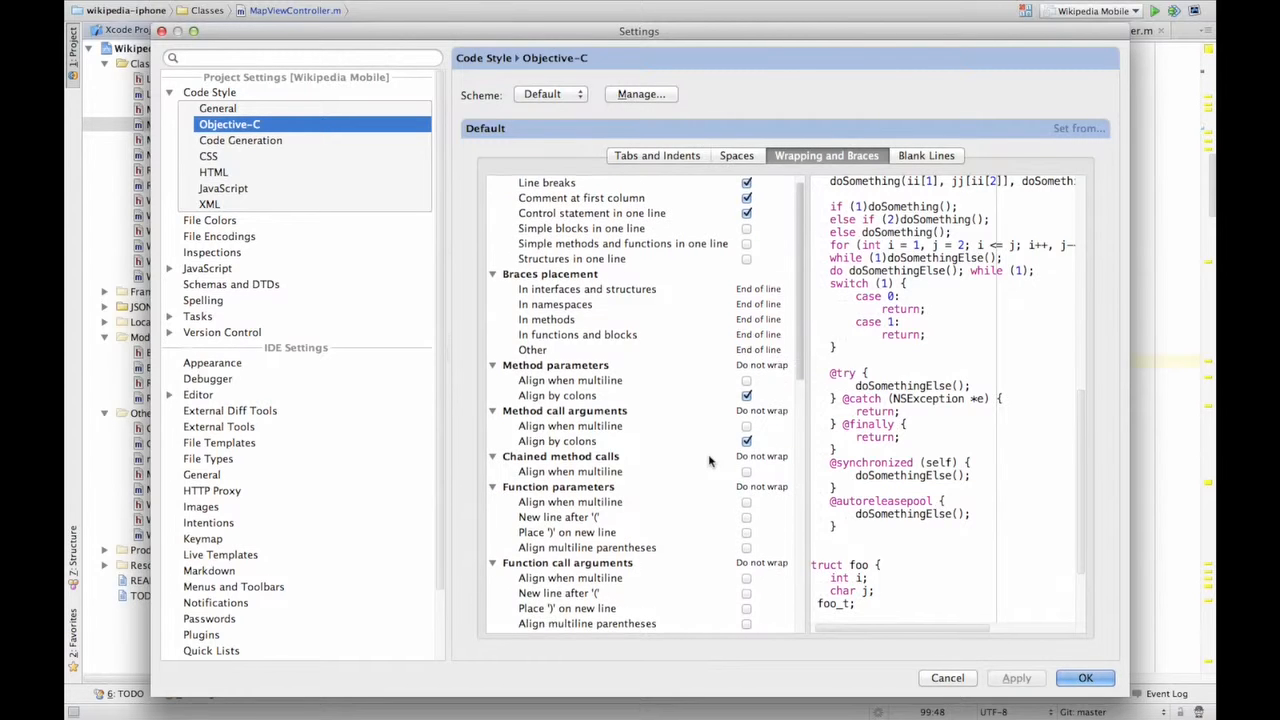
{"action": "scroll", "scroll_direction": "down", "scroll_amount": 3}
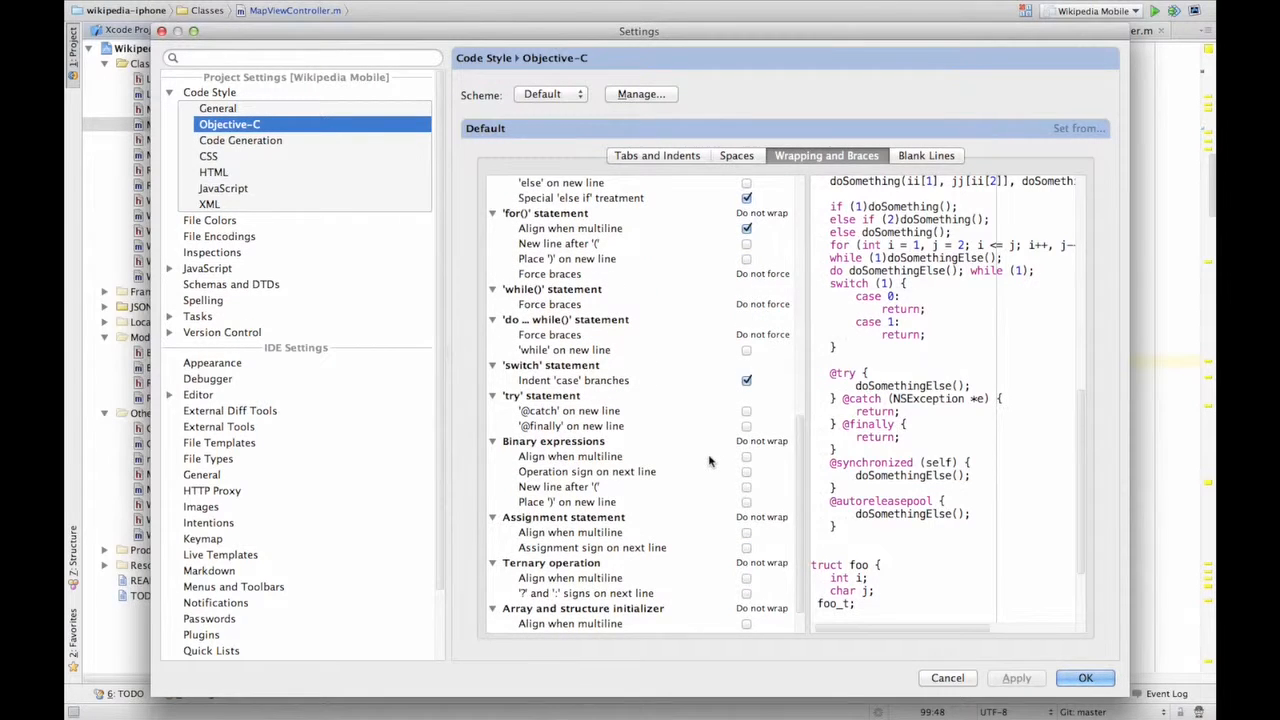
{"action": "scroll", "scroll_direction": "down", "scroll_amount": 3}
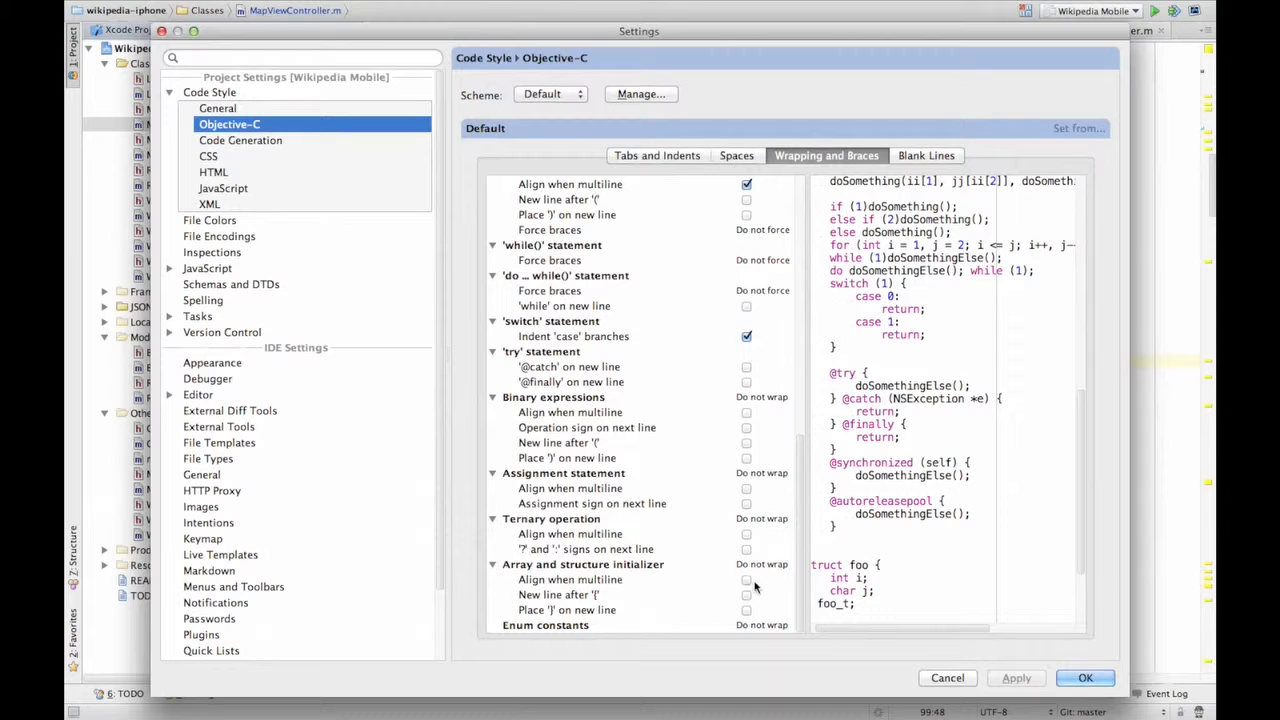
{"action": "left_click", "coordinate": [746, 580]}
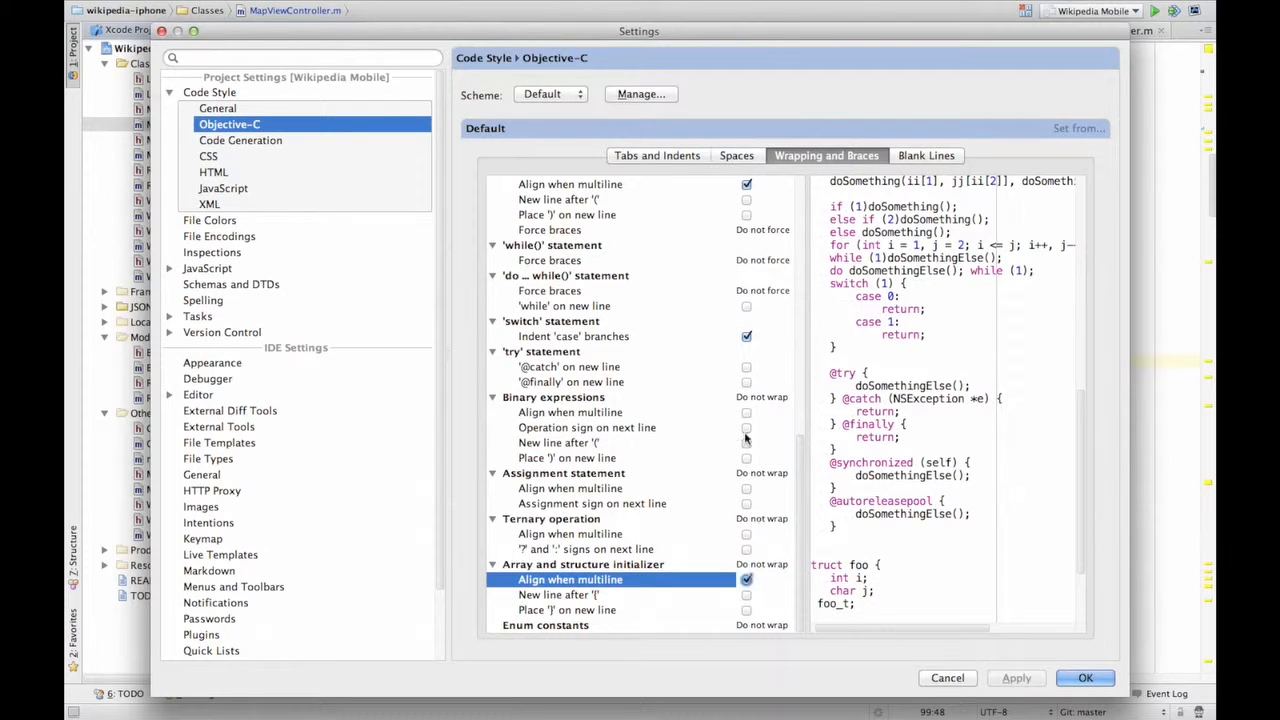
Toggle Indent 'case' branches, leaving case branch indentation on
{"action": "left_click", "coordinate": [746, 336]}
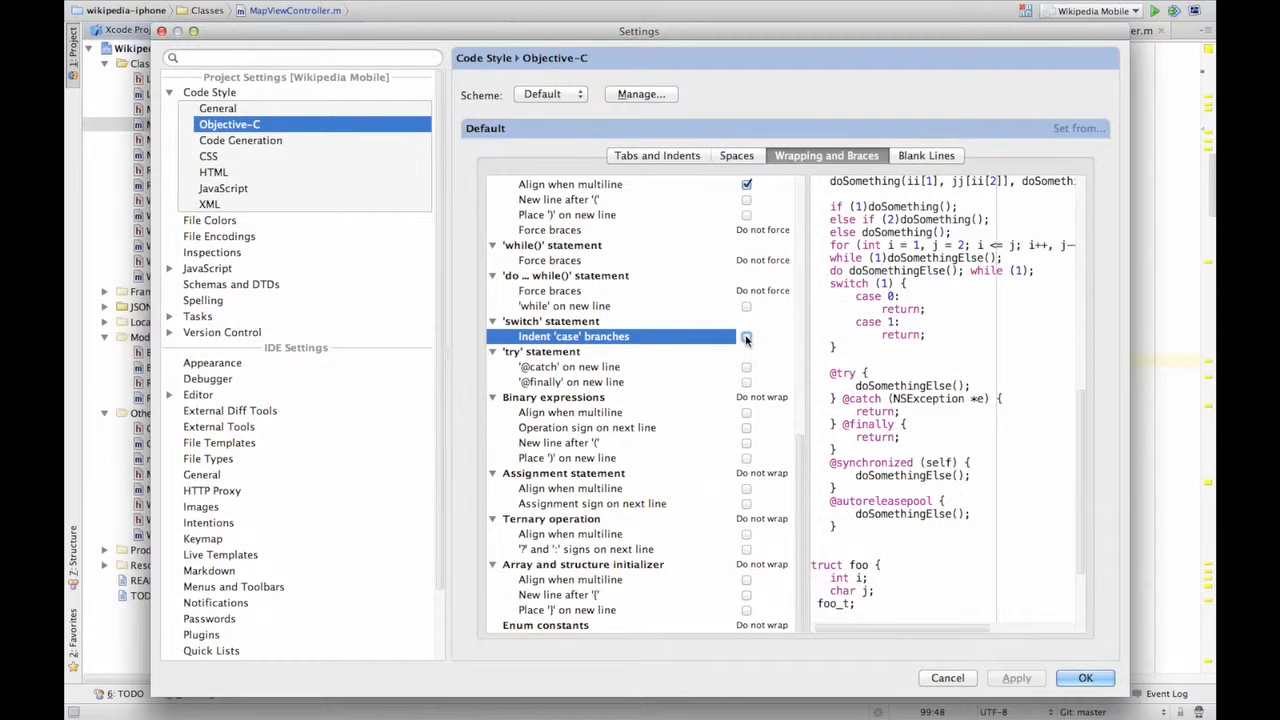
{"action": "left_click", "coordinate": [746, 336]}
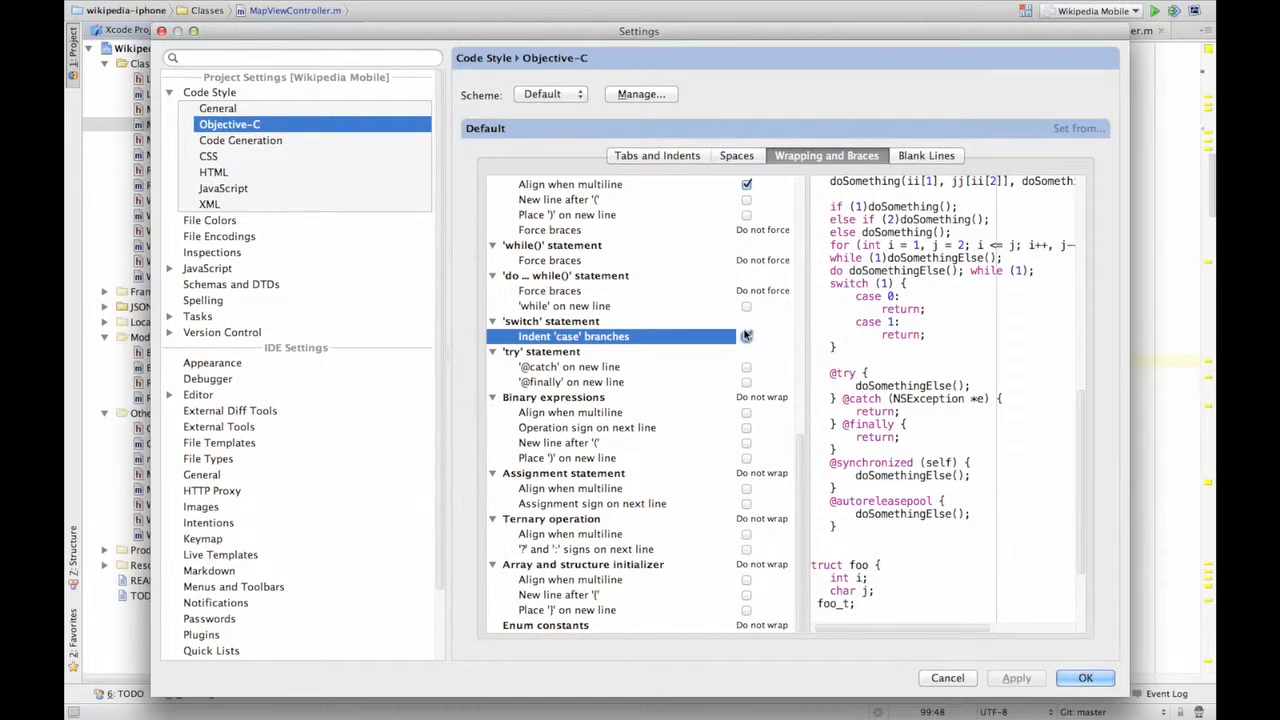
{"action": "left_click", "coordinate": [746, 336]}
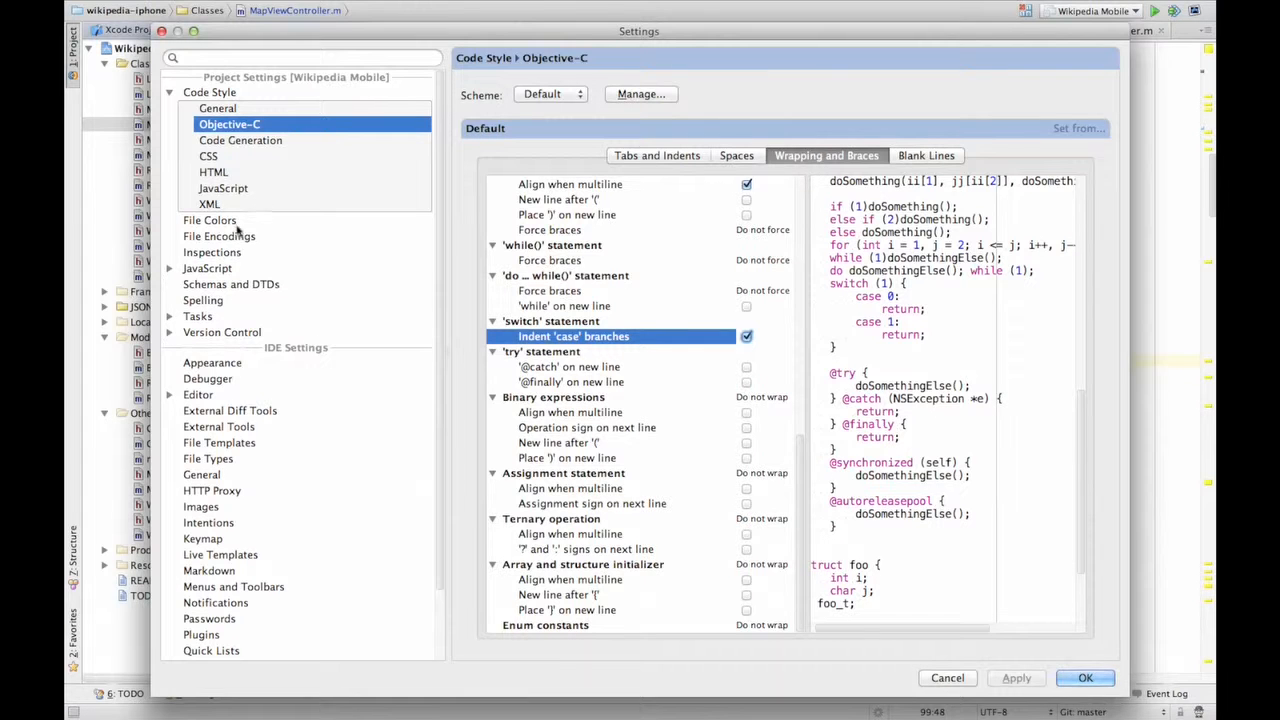
Find 'templates' in settings and expand the Objective-C live template group
{"action": "type", "text": "te"}
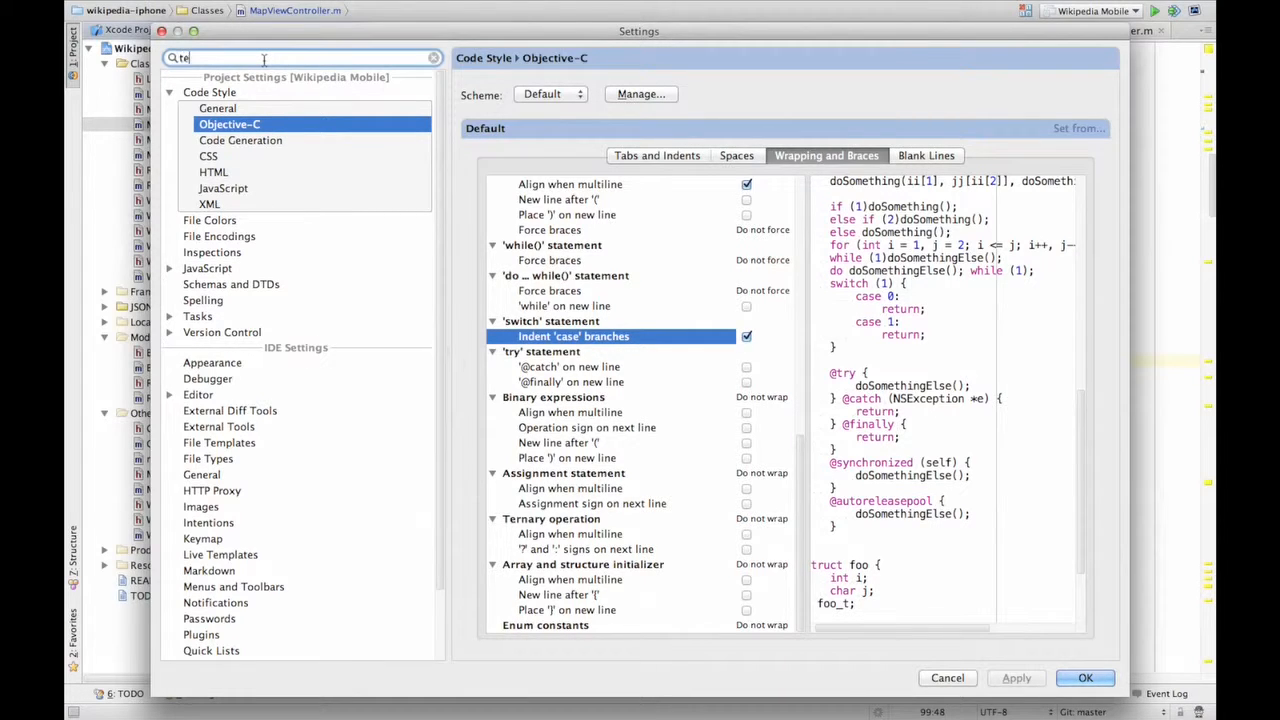
{"action": "type", "text": "templates"}
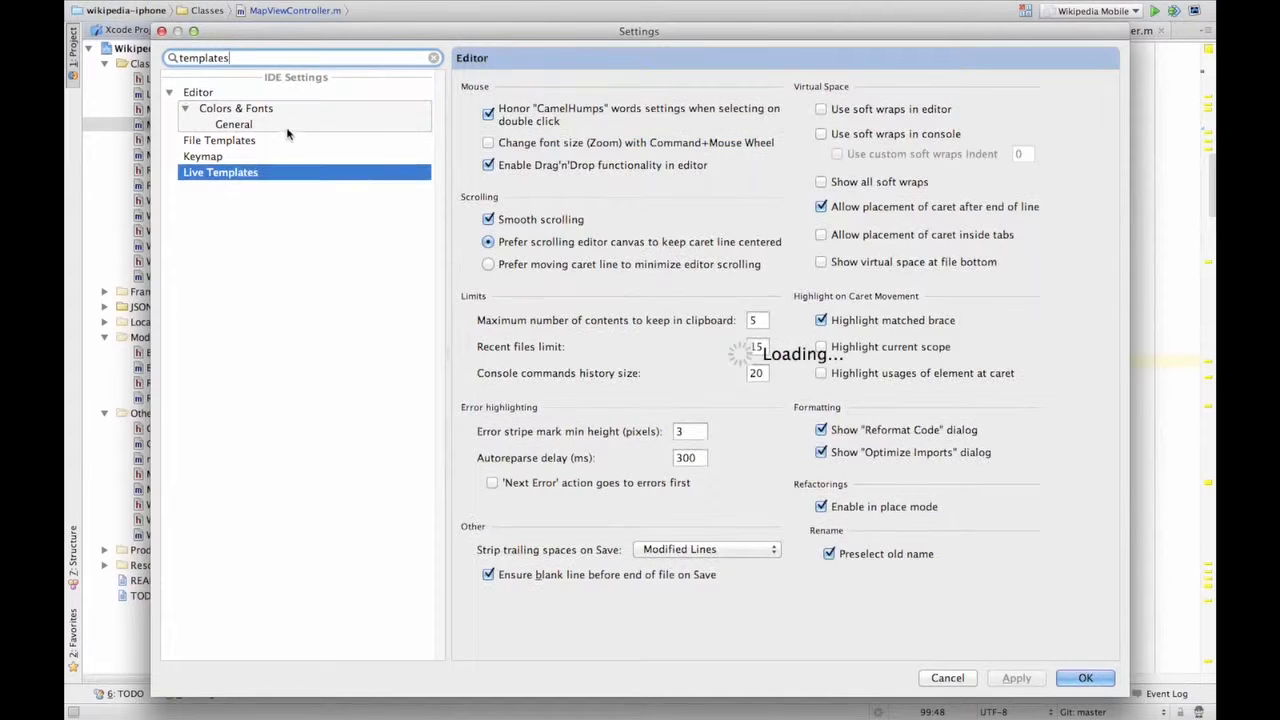
{"action": "left_click", "coordinate": [220, 172]}
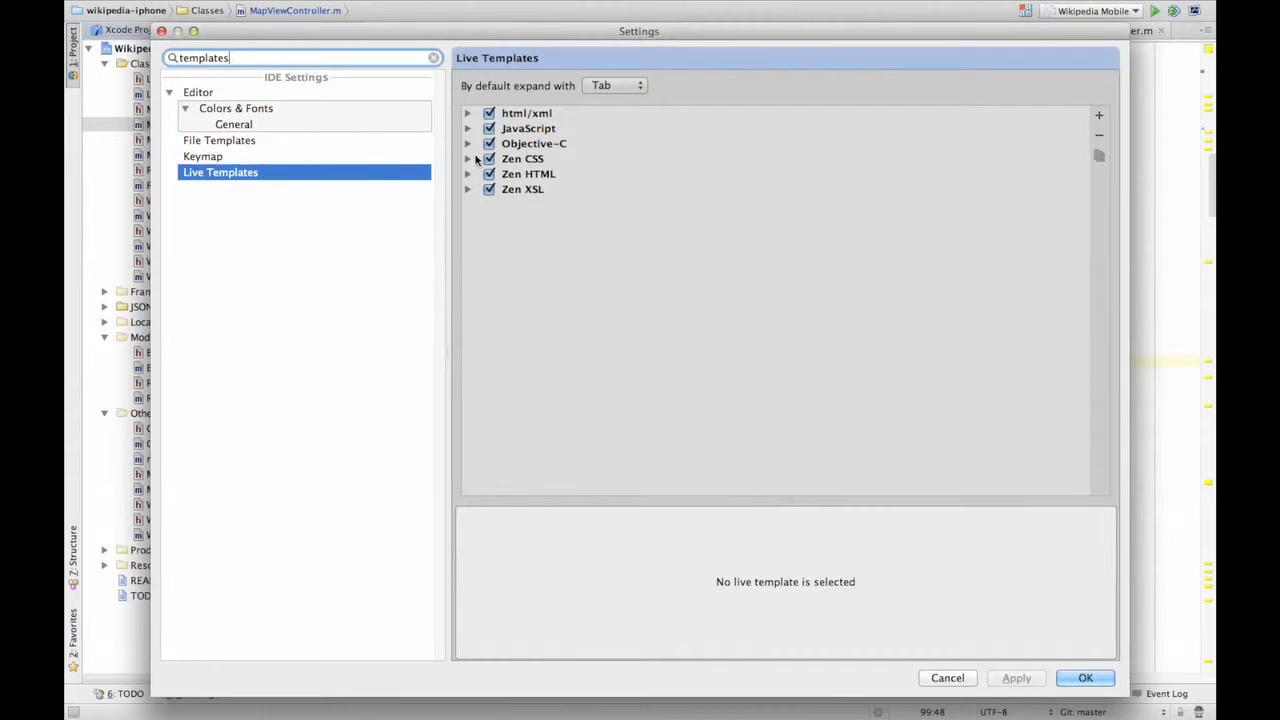
{"action": "left_click", "coordinate": [468, 144]}
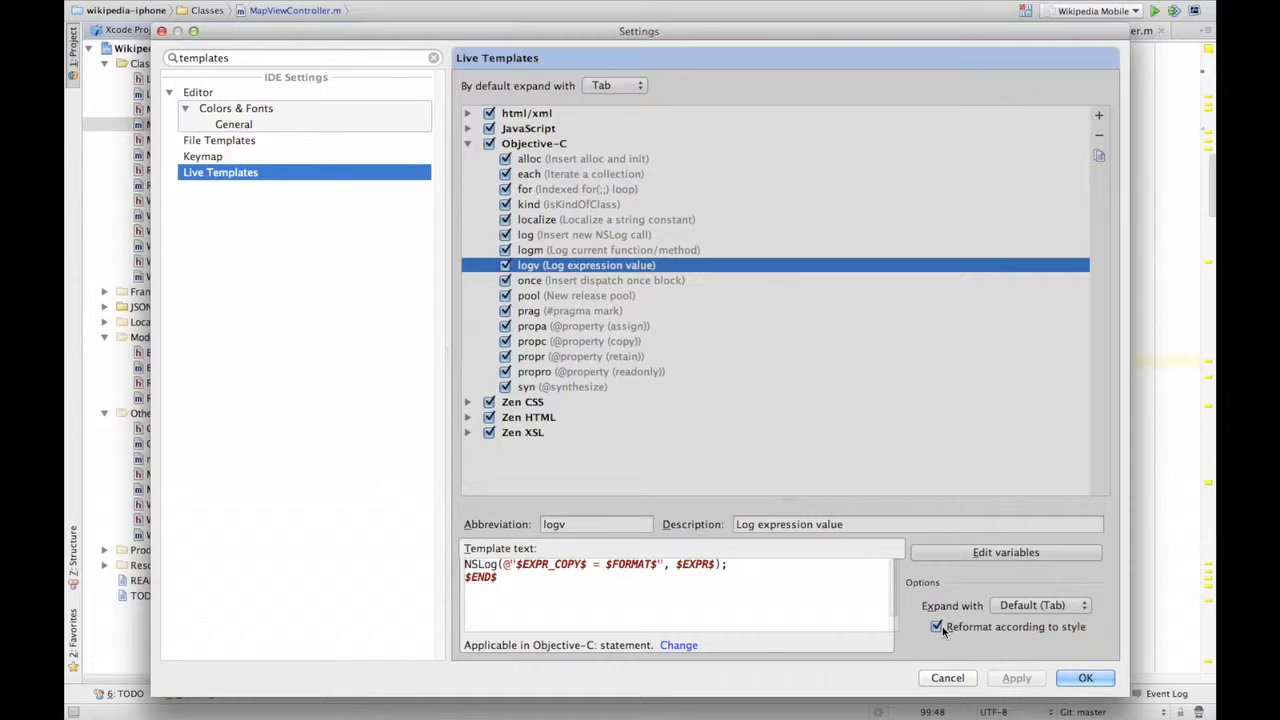
Make the logv template reformat according to style and close settings
{"action": "left_click", "coordinate": [624, 604]}
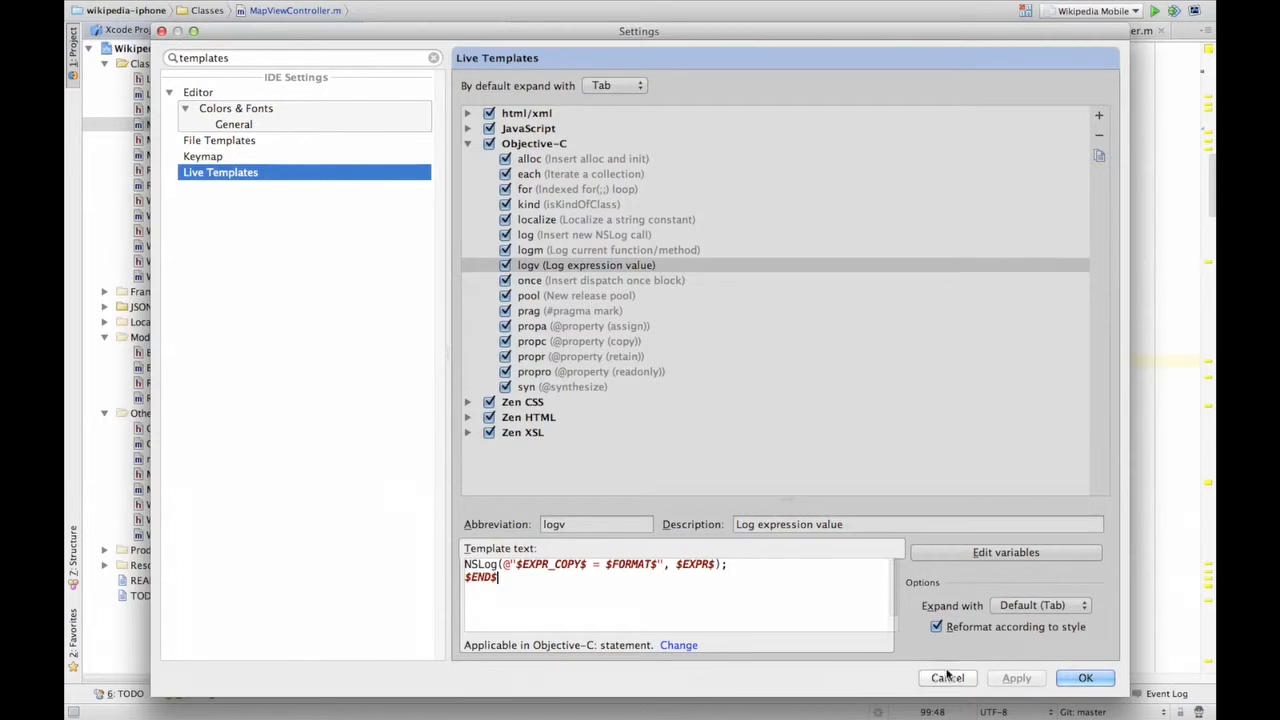
{"action": "left_click", "coordinate": [946, 678]}
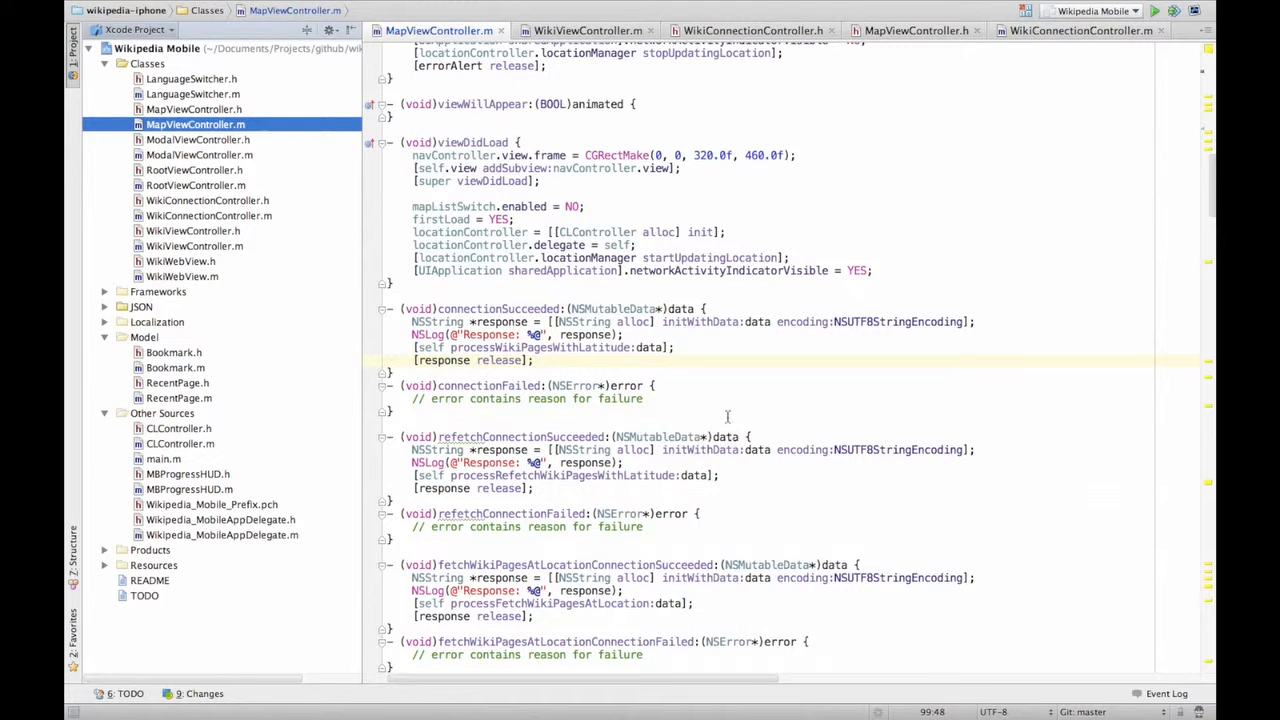